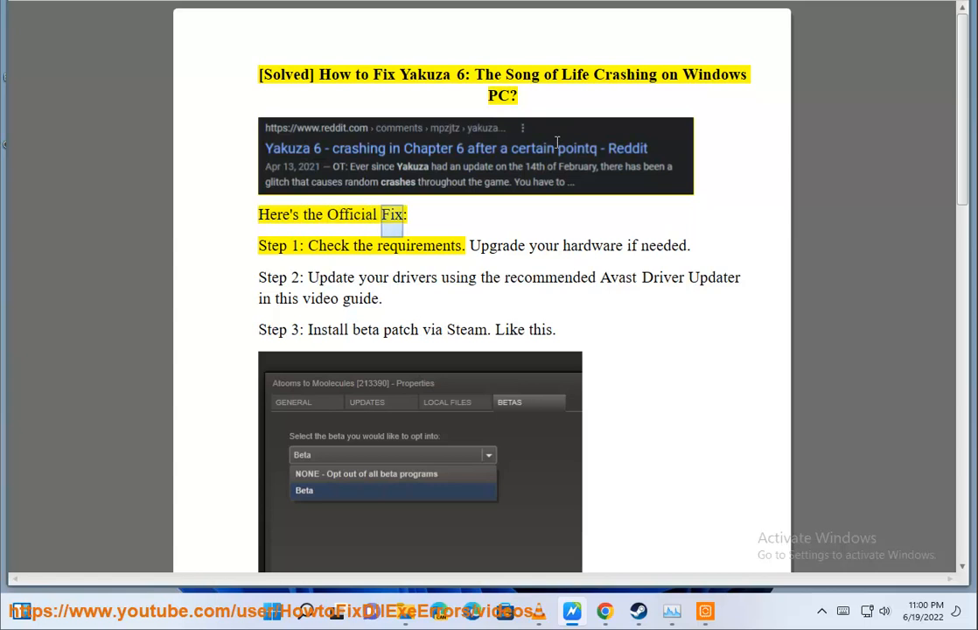
Step: Look up Yakuza 6 system requirements in Chrome and bring up System Information for comparison
{"action": "double_click", "coordinate": [418, 245]}
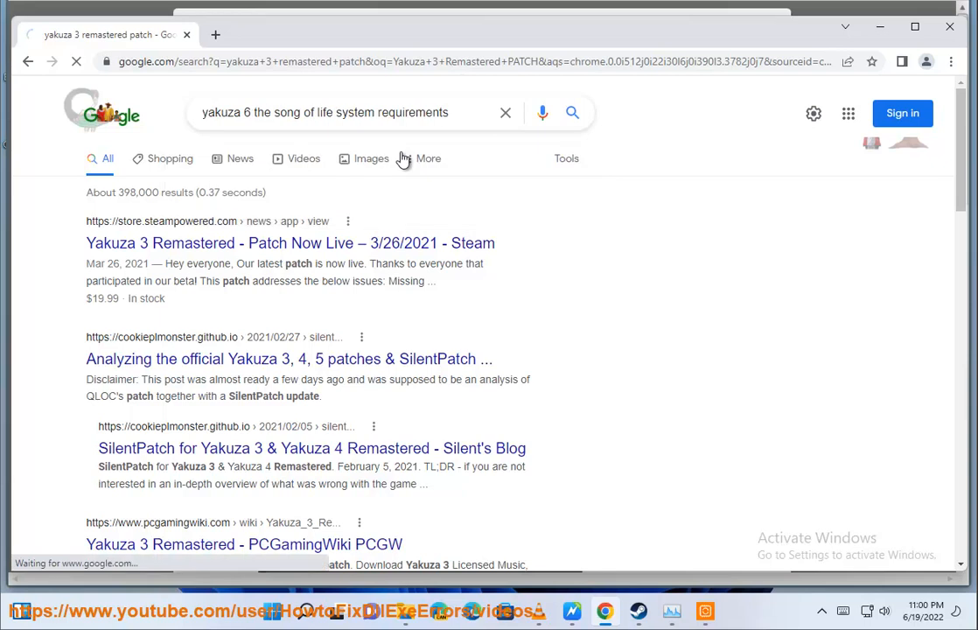
{"action": "left_click", "coordinate": [573, 112]}
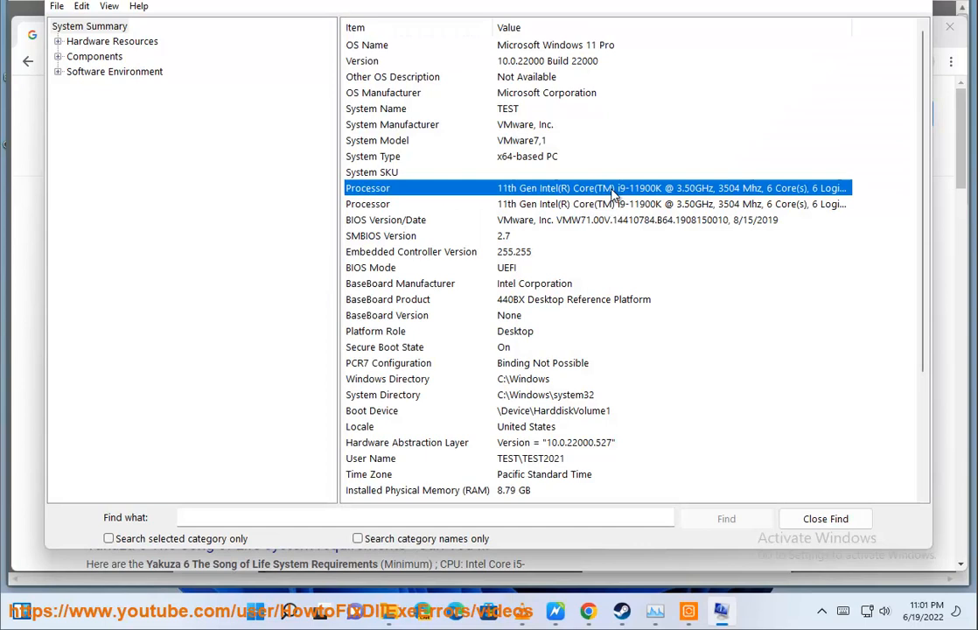
{"action": "mouse_move", "coordinate": [562, 483]}
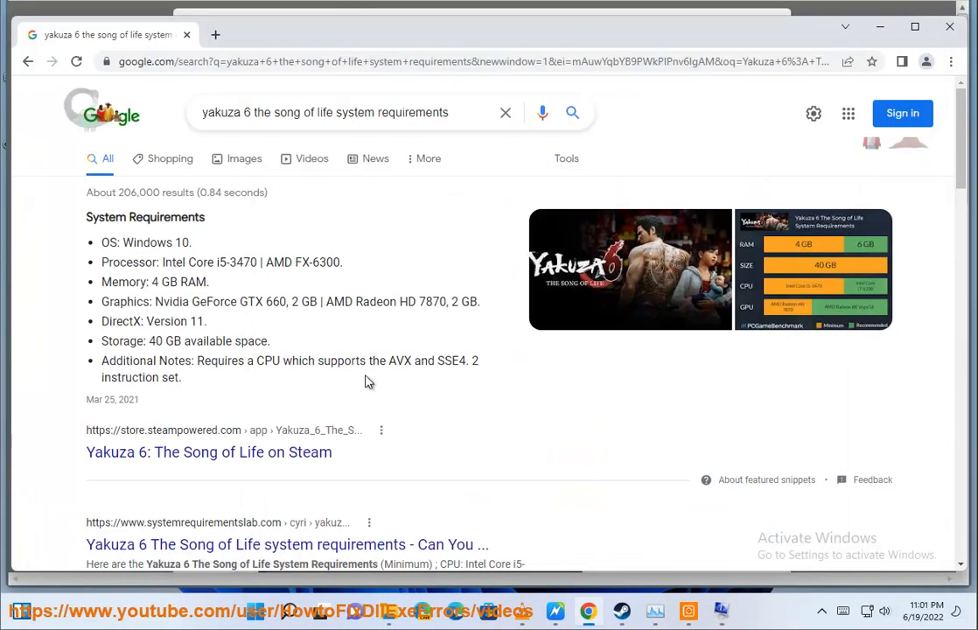
{"action": "mouse_move", "coordinate": [791, 271]}
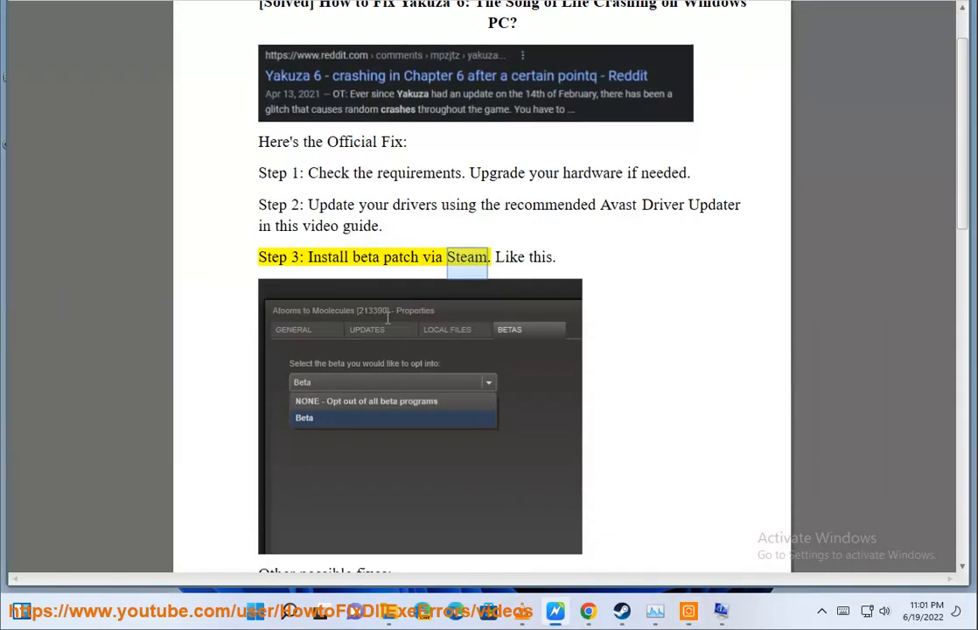
Step: Scroll the guide from the beta-patch step down past Fix 1 to the Change high DPI settings path
{"action": "scroll", "scroll_direction": "down", "scroll_amount": 3}
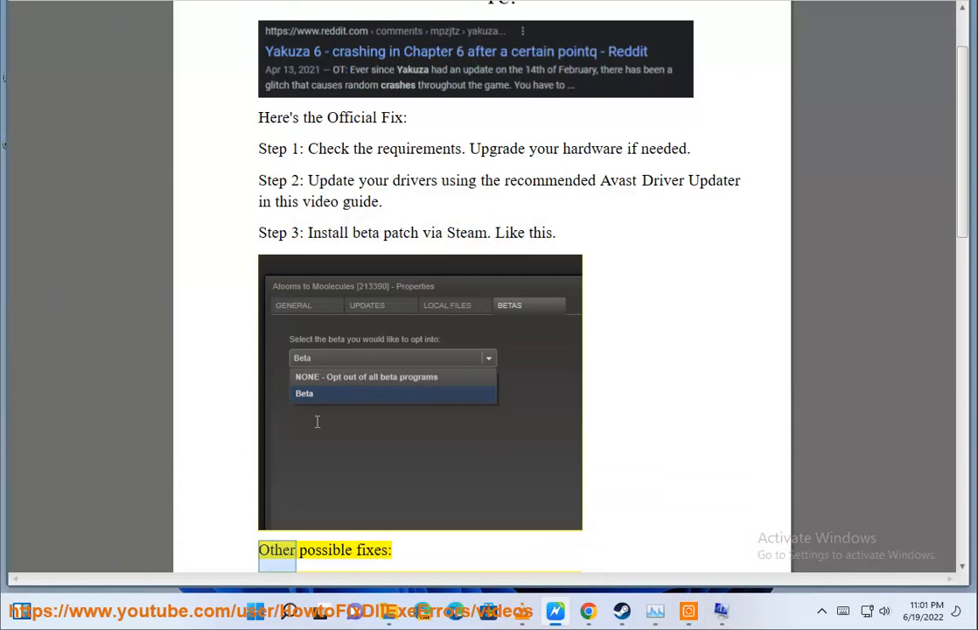
{"action": "scroll", "scroll_direction": "down", "scroll_amount": 3}
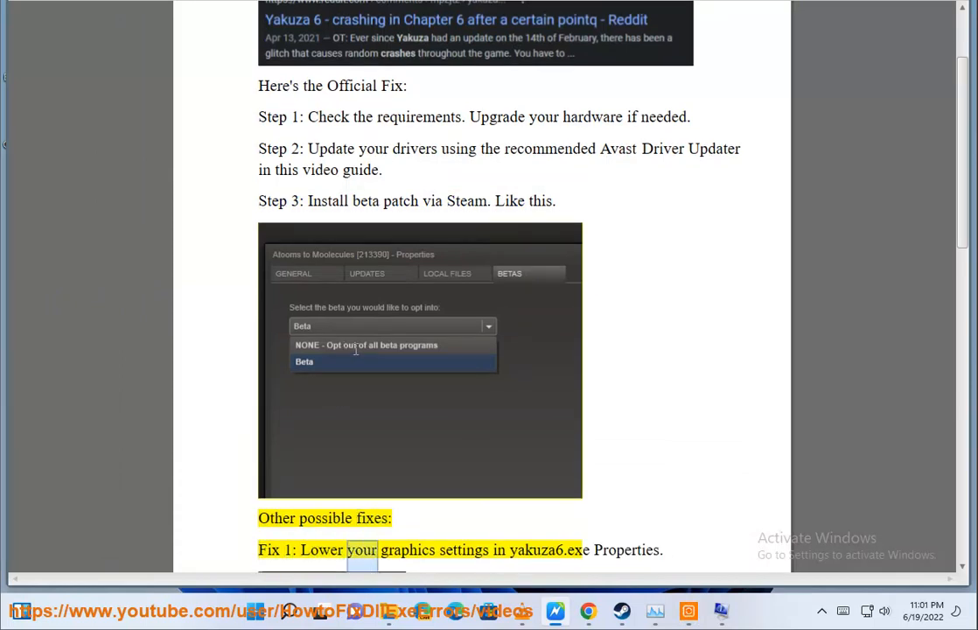
{"action": "scroll", "scroll_direction": "down", "scroll_amount": 3}
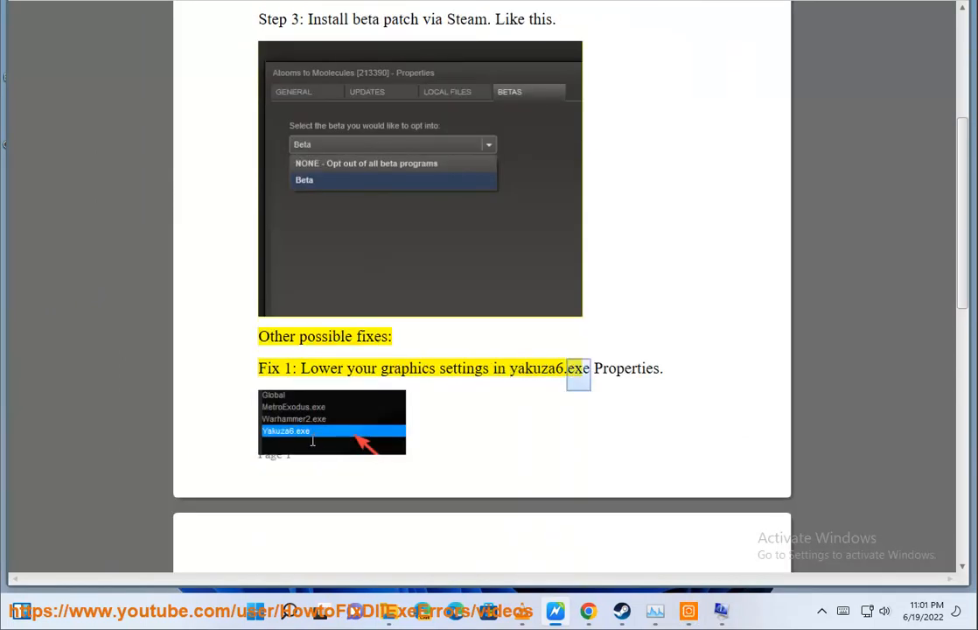
{"action": "scroll", "scroll_direction": "down", "scroll_amount": 3}
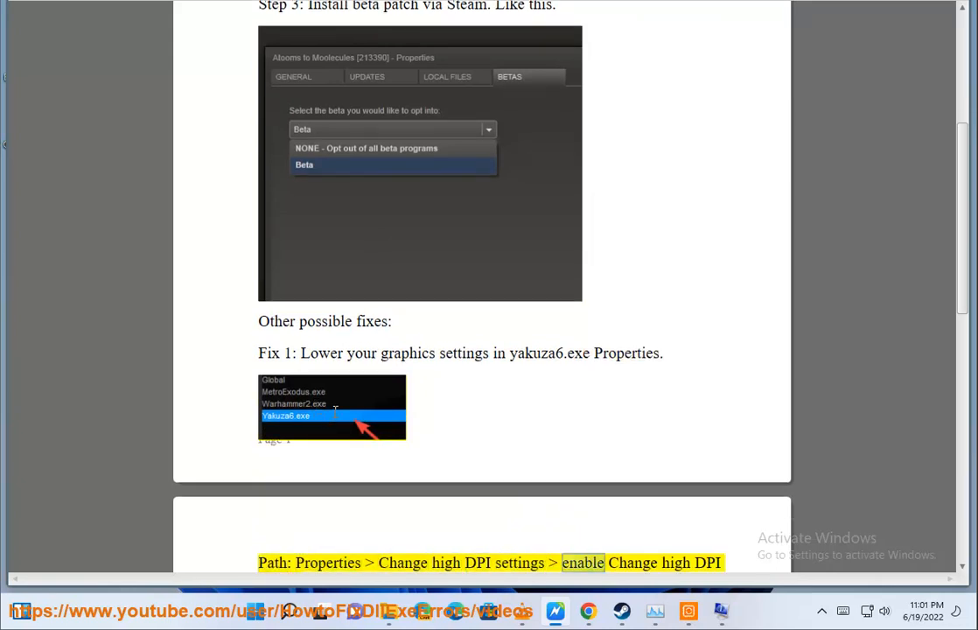
{"action": "scroll", "scroll_direction": "down", "scroll_amount": 3}
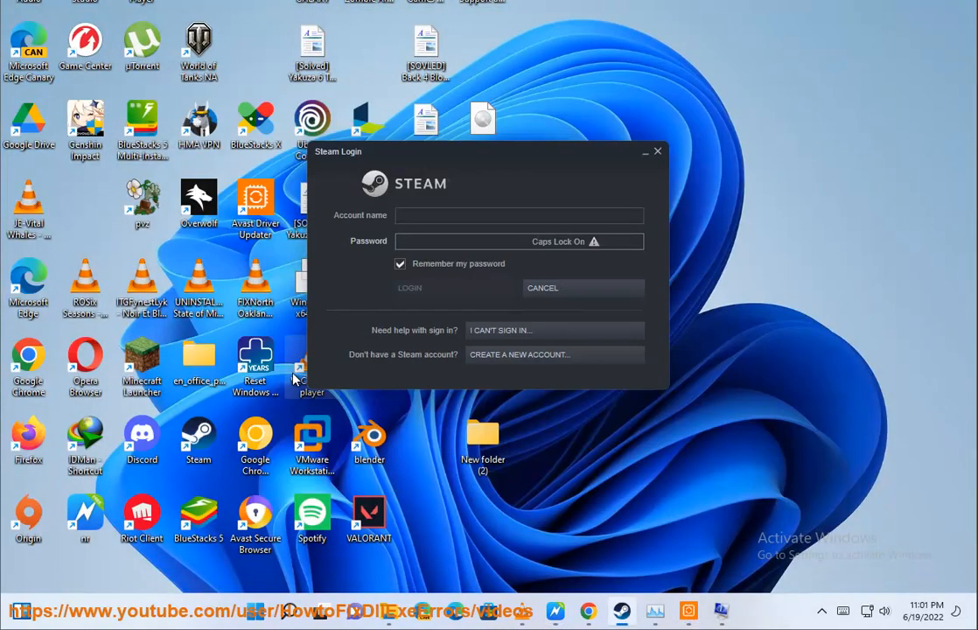
Step: Dismiss the Steam sign-in window and bring up EALauncher.exe's Properties
{"action": "left_click", "coordinate": [542, 287]}
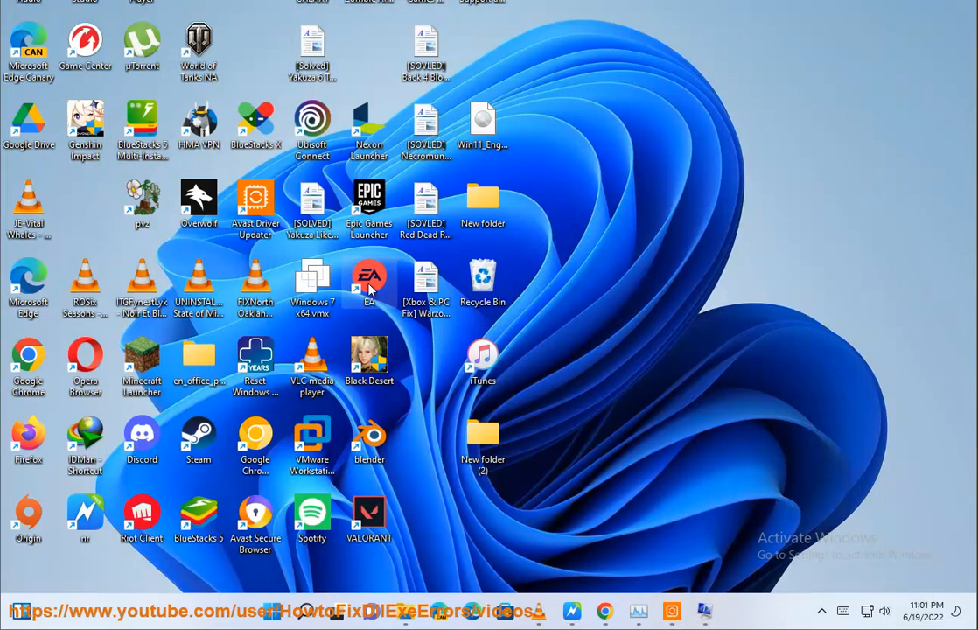
{"action": "double_click", "coordinate": [367, 281]}
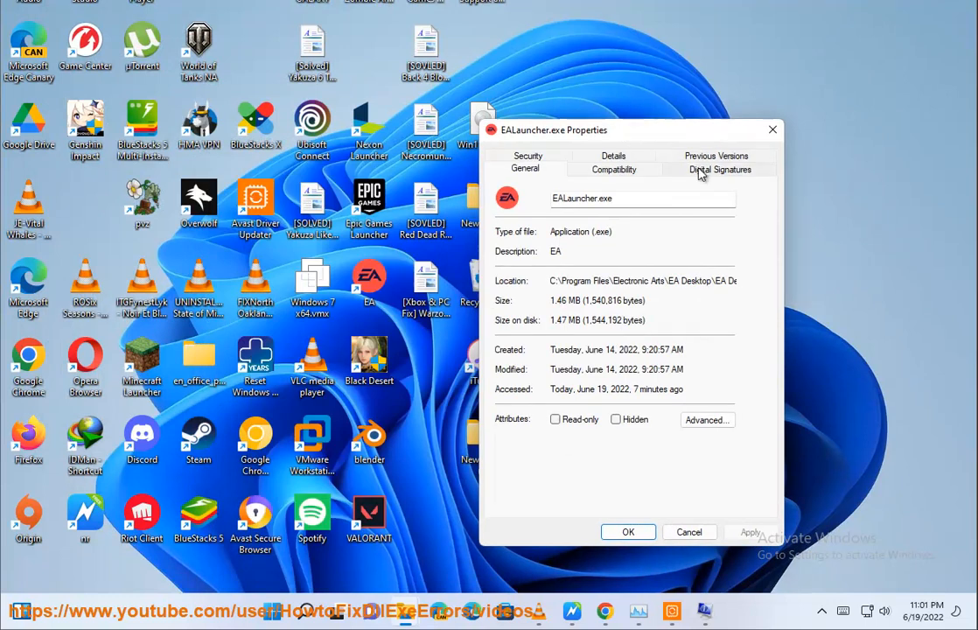
Step: Review the launcher's Compatibility high-DPI scaling override, accept it, cancel Properties and return to the guide
{"action": "left_click", "coordinate": [614, 168]}
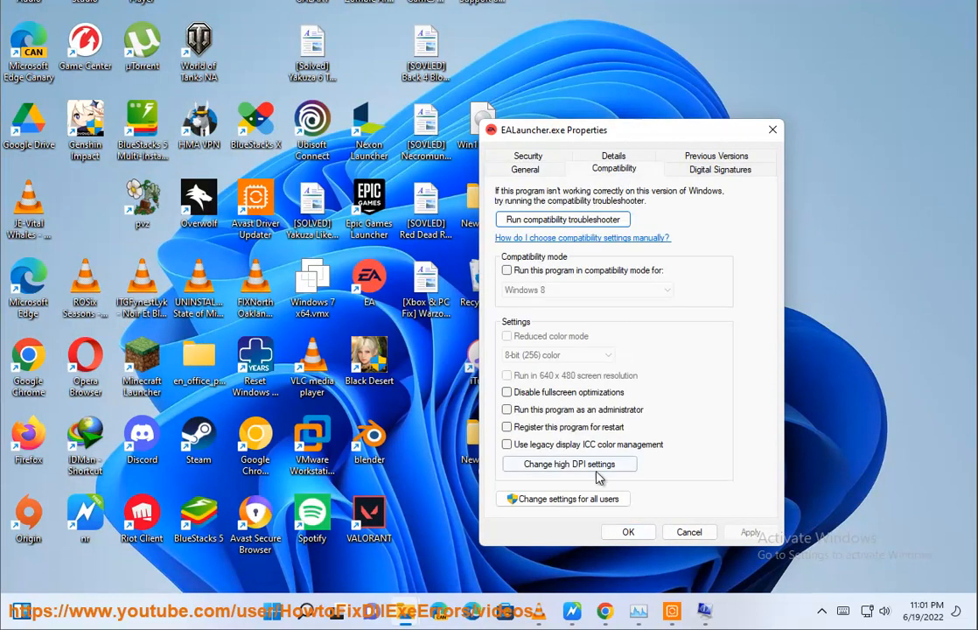
{"action": "left_click", "coordinate": [571, 464]}
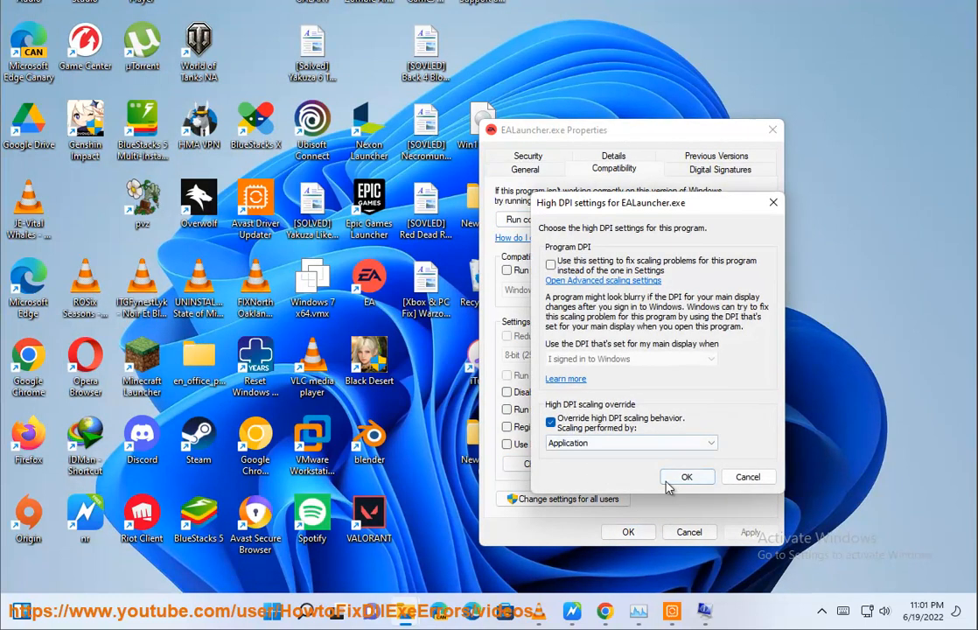
{"action": "left_click", "coordinate": [686, 476]}
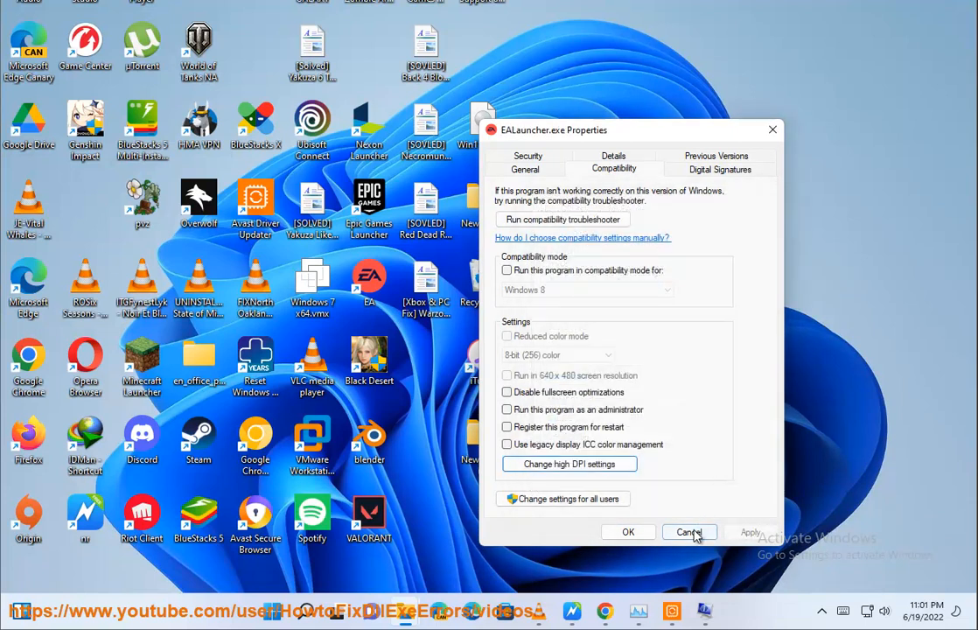
{"action": "left_click", "coordinate": [689, 532]}
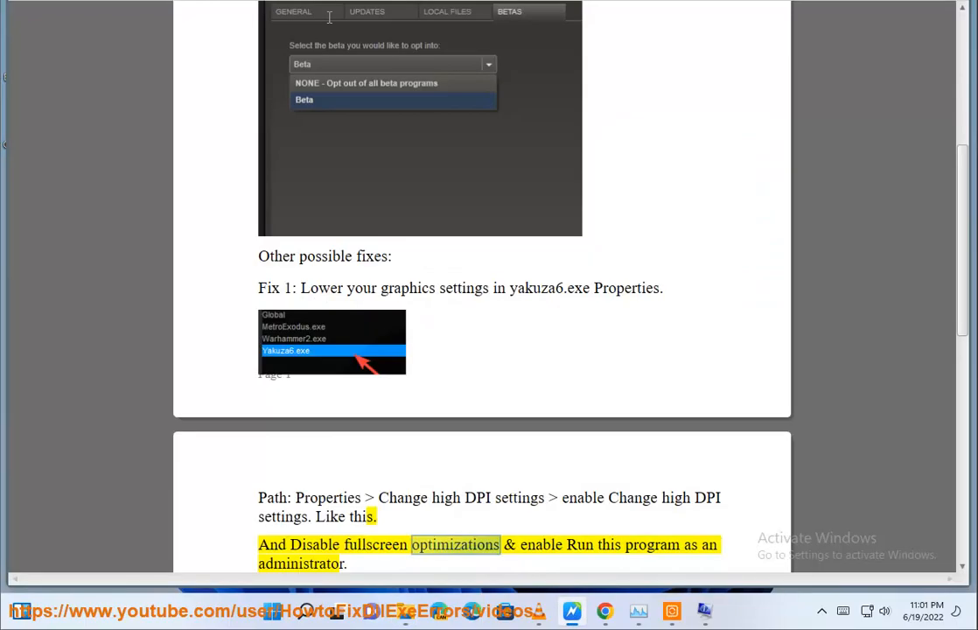
{"action": "scroll", "scroll_direction": "down", "scroll_amount": 3}
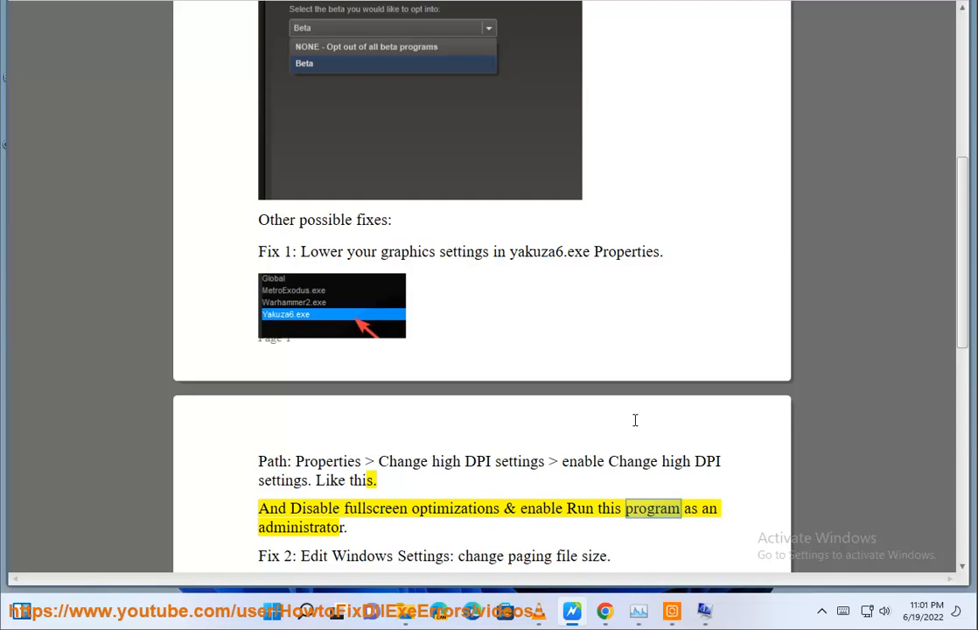